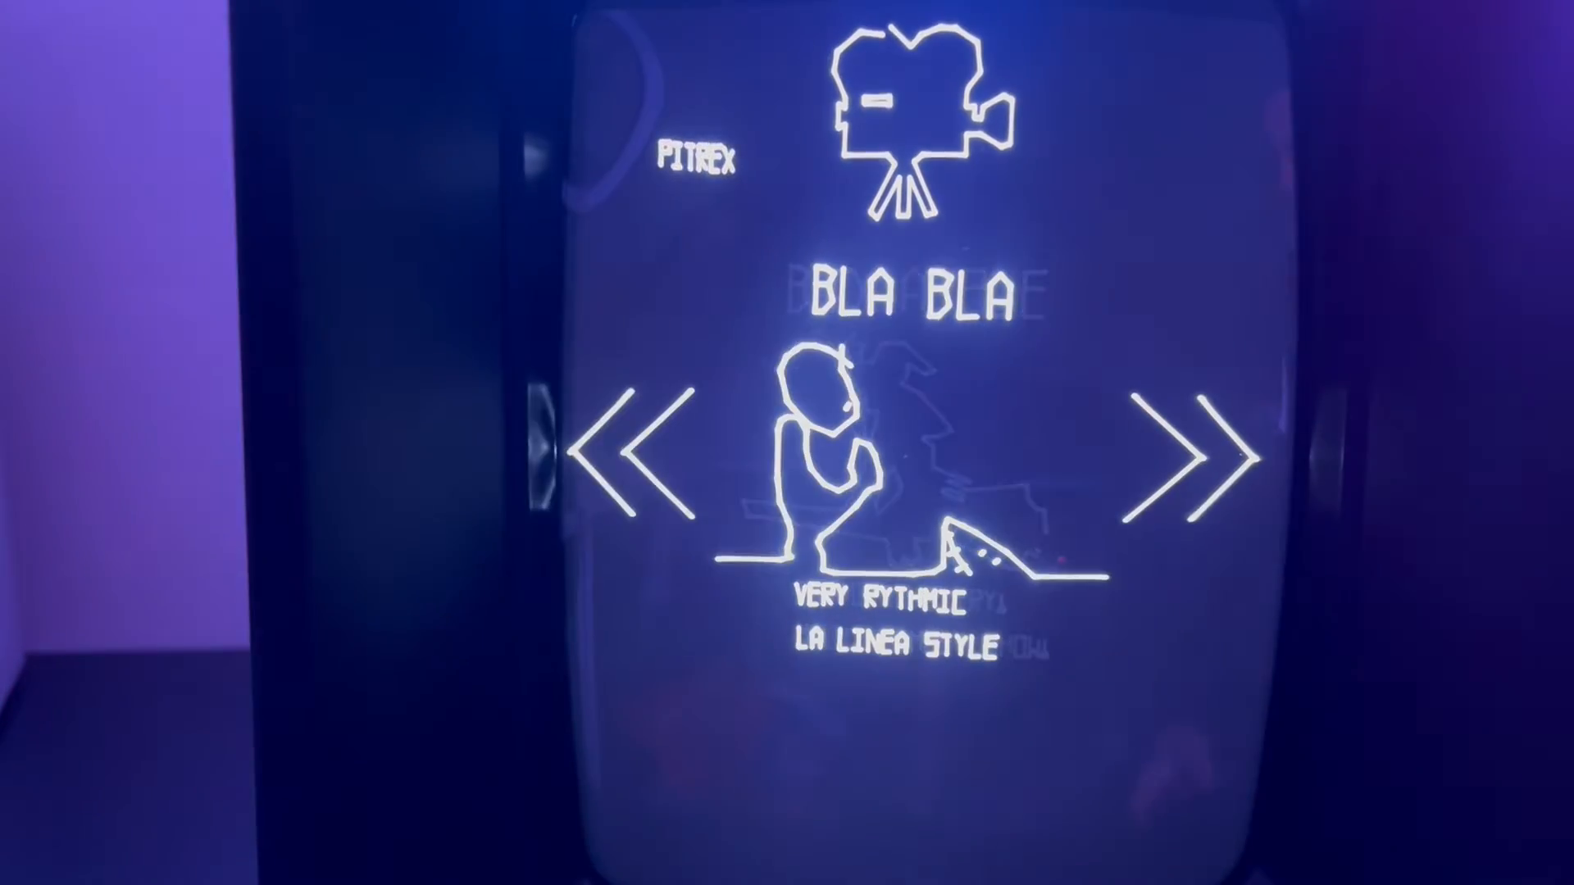
{"action": "left_click", "coordinate": [1191, 447]}
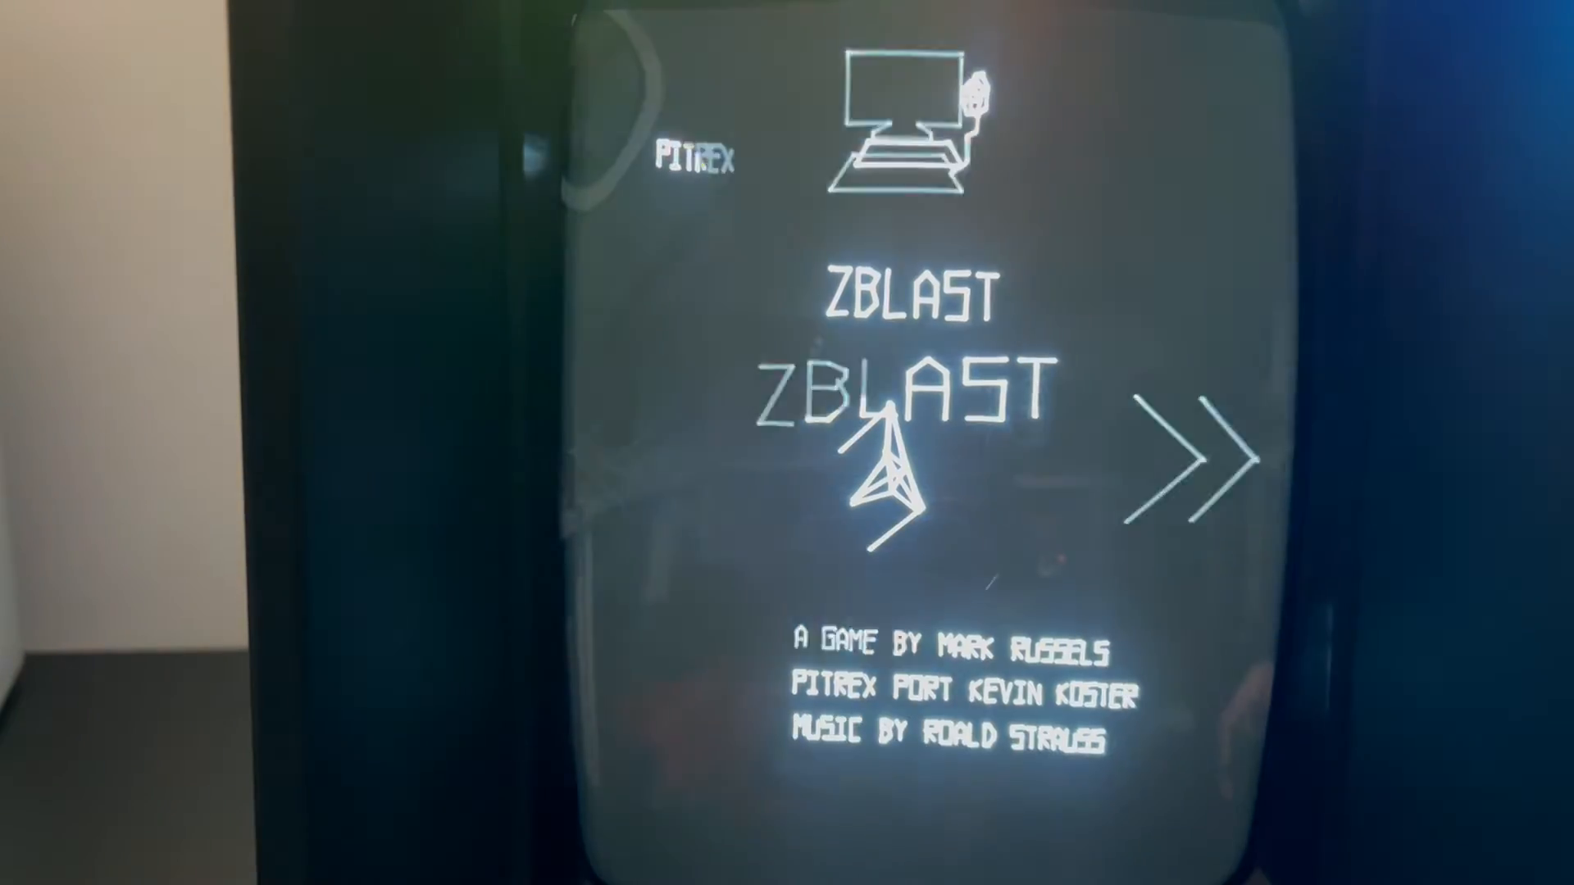
{"action": "left_click", "coordinate": [1194, 462]}
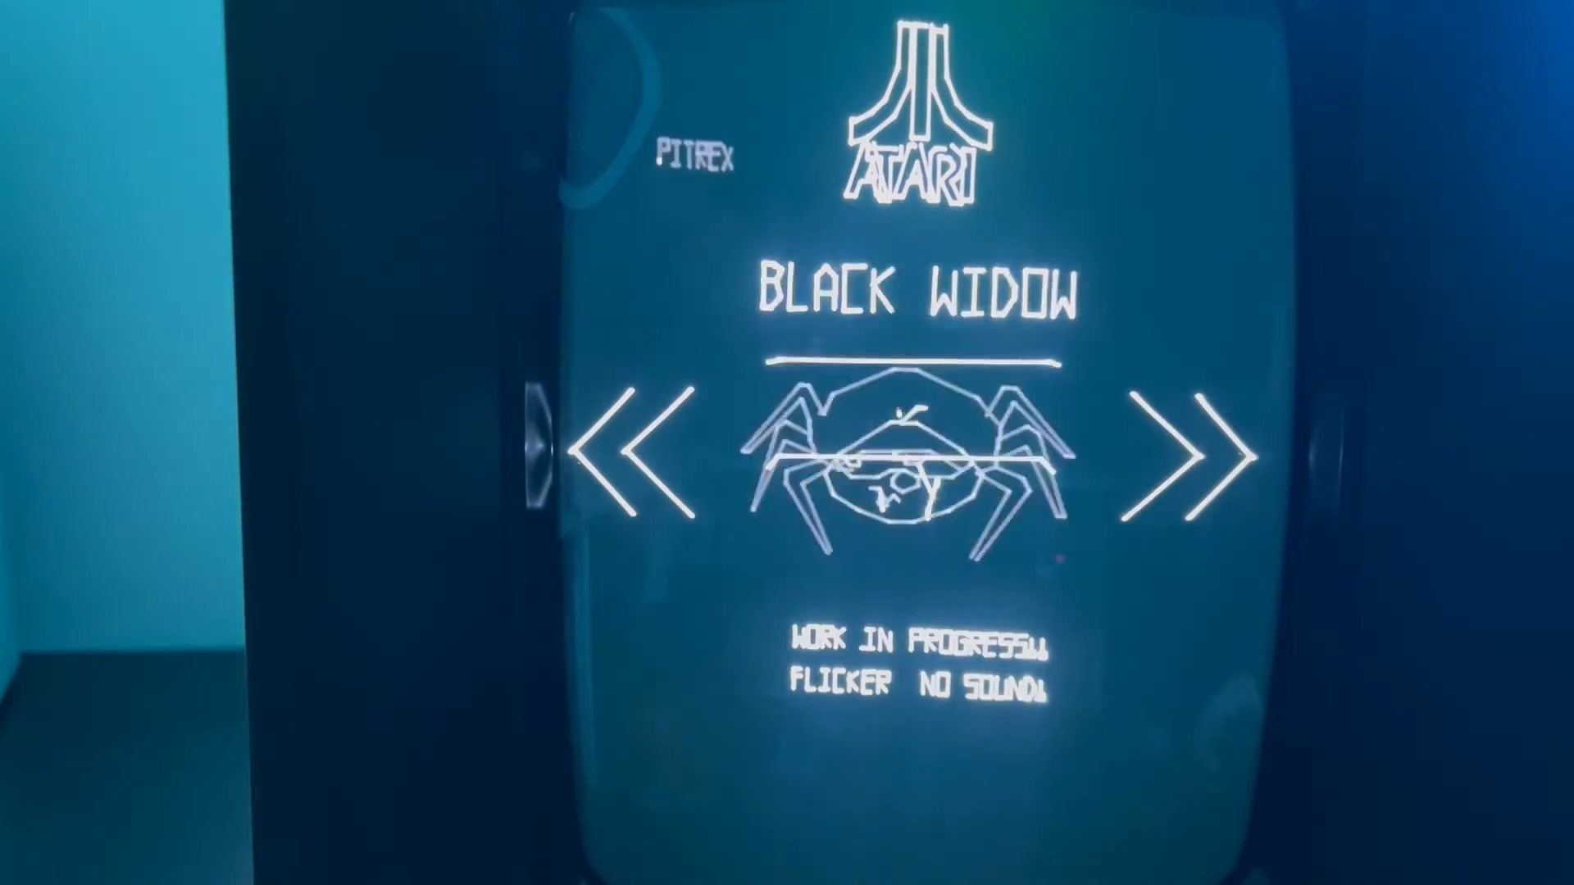
{"action": "left_click", "coordinate": [1190, 446]}
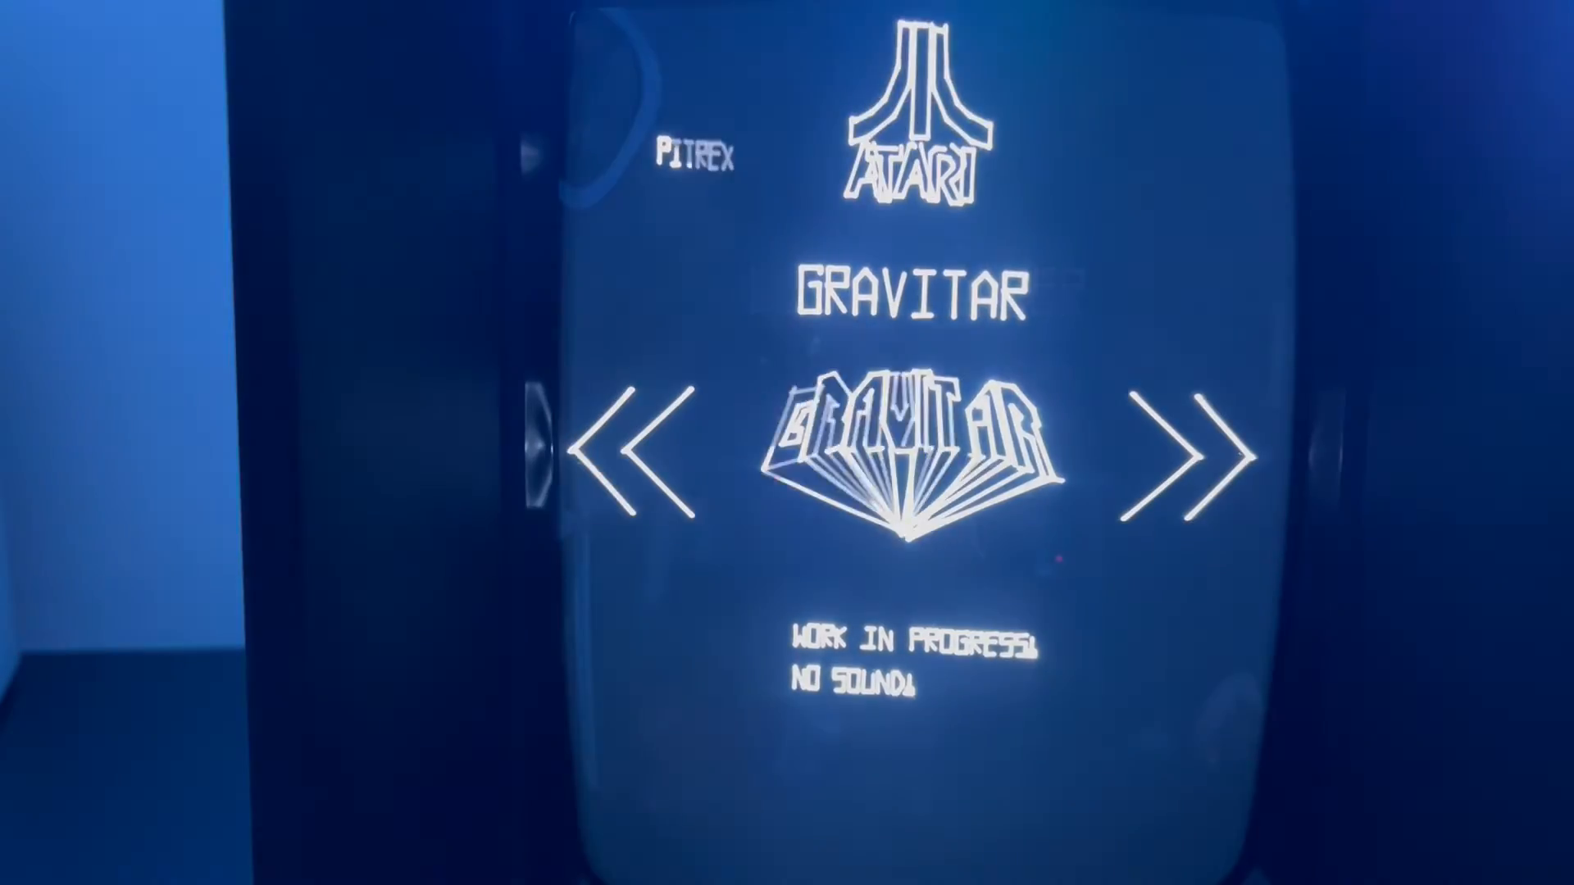